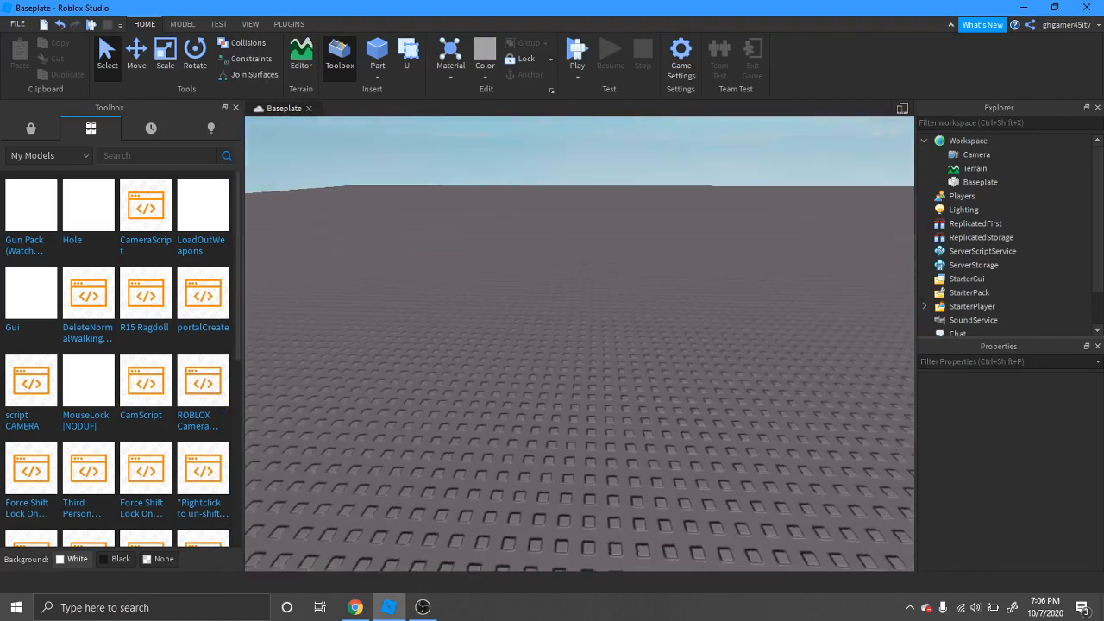
Switch the Toolbox category from My Models to marketplace Models and insert the weapon kit model.
{"action": "left_click", "coordinate": [31, 127]}
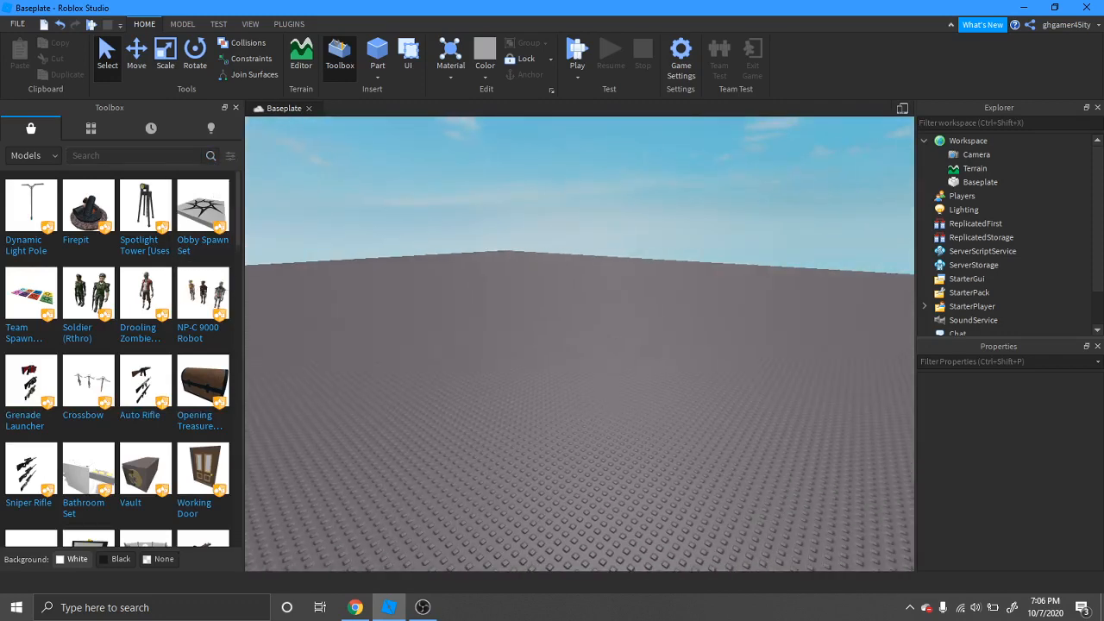
{"action": "left_click", "coordinate": [90, 127]}
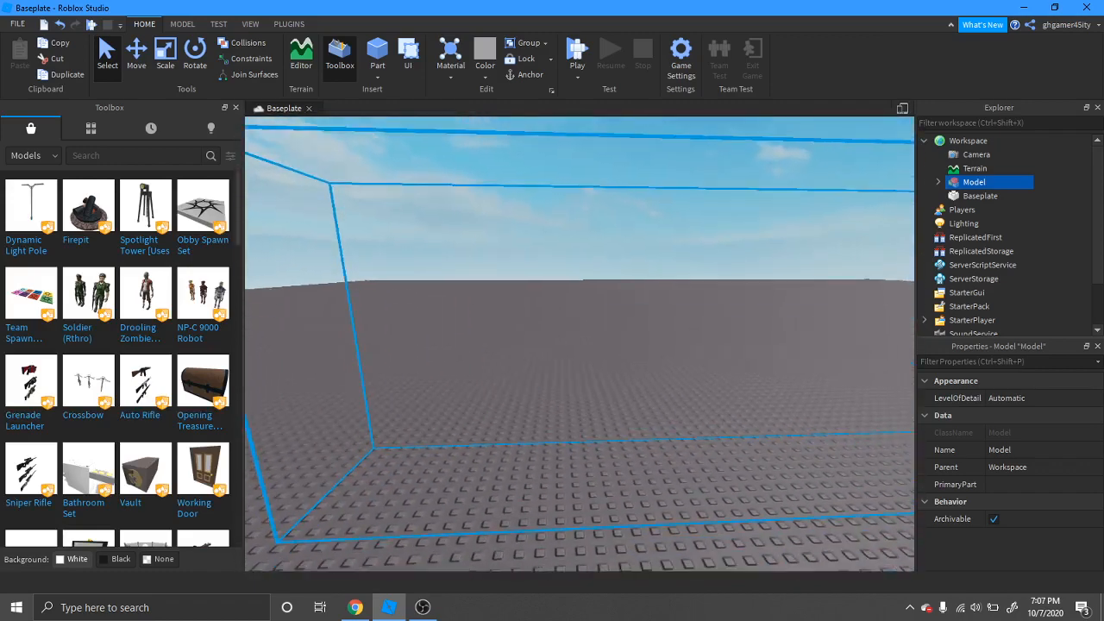
Move LoadOutWeapons (Knife, Pistol) into ServerStorage and CameraScript into StarterPlayer.
{"action": "left_click", "coordinate": [938, 183]}
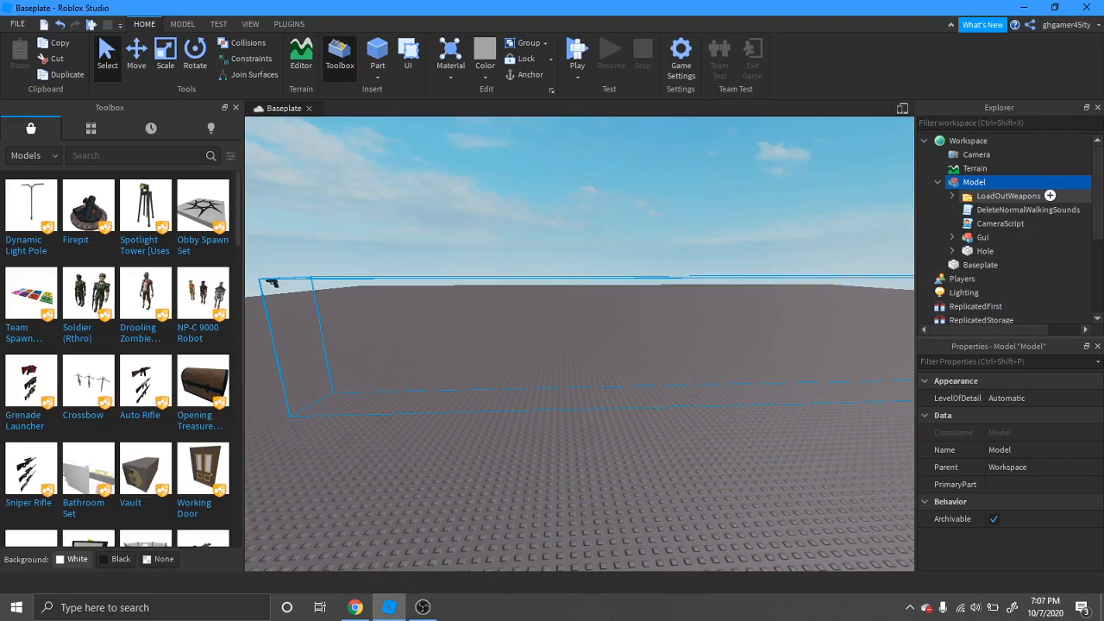
{"action": "mouse_move", "coordinate": [974, 169]}
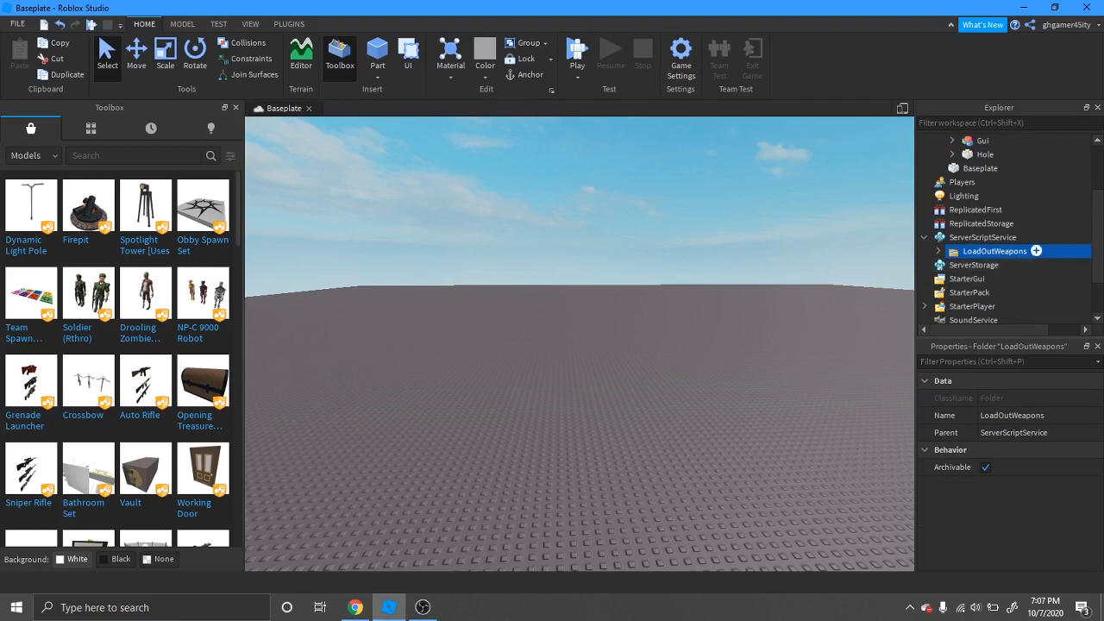
{"action": "left_click_drag", "start_coordinate": [996, 252], "coordinate": [972, 252]}
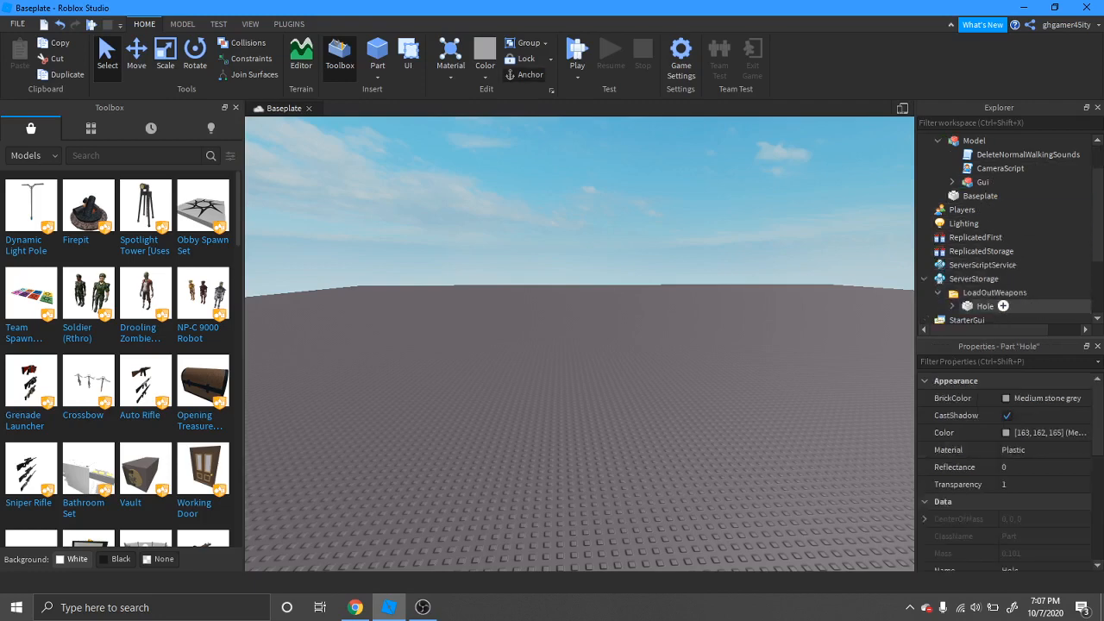
{"action": "left_click", "coordinate": [951, 293]}
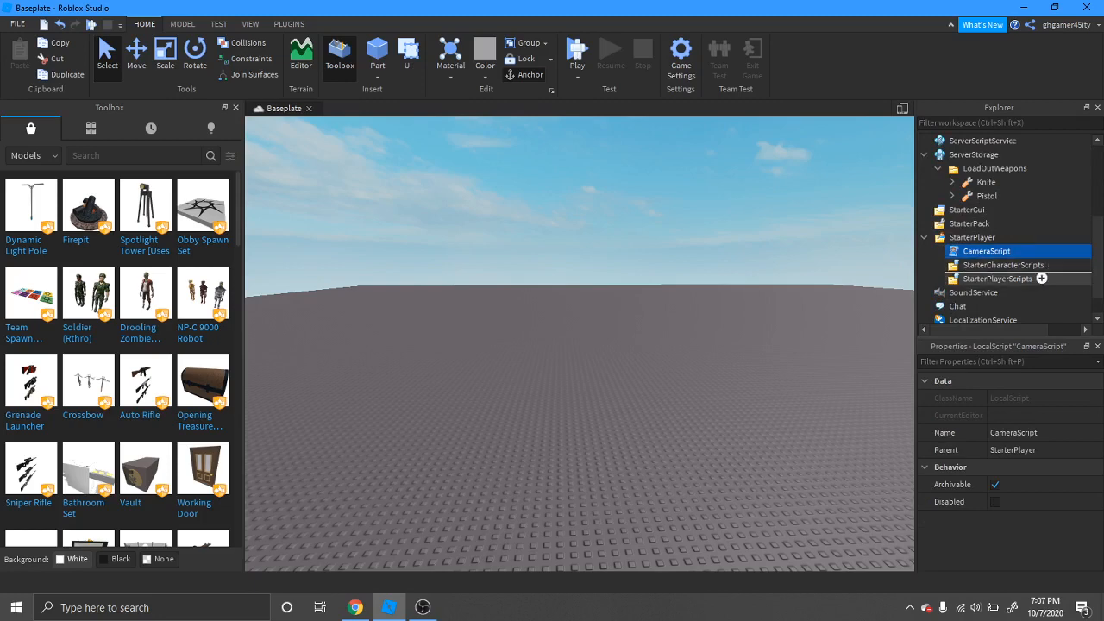
{"action": "left_click", "coordinate": [924, 252]}
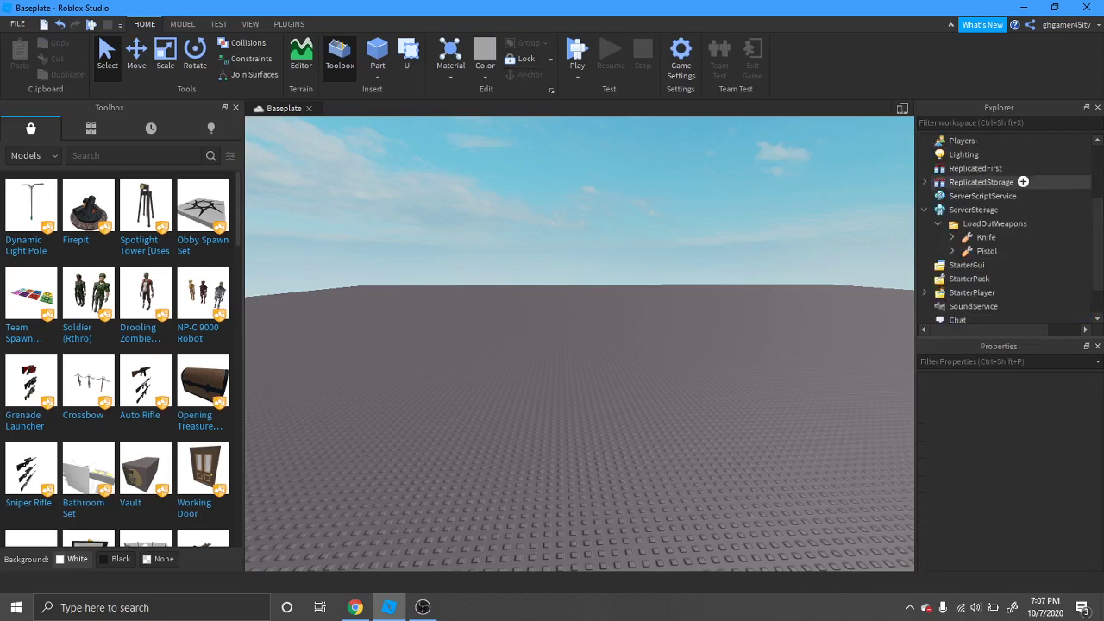
Cut the Gui folder's children and paste them into StarterGui, showing Pistol and Knife labels.
{"action": "left_click", "coordinate": [1014, 183]}
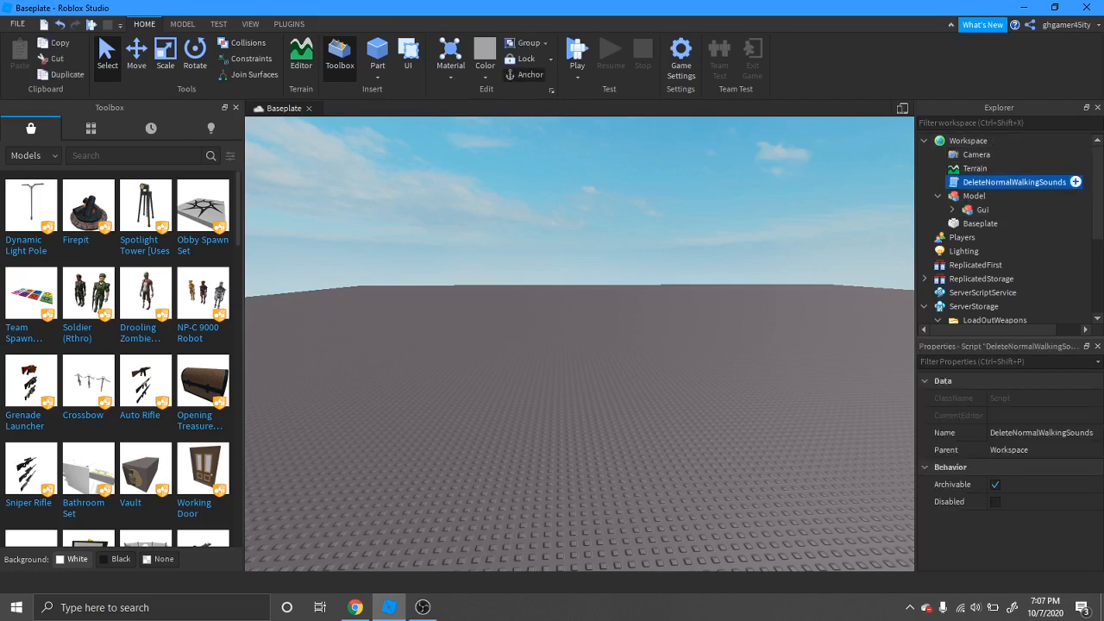
{"action": "left_click", "coordinate": [974, 237]}
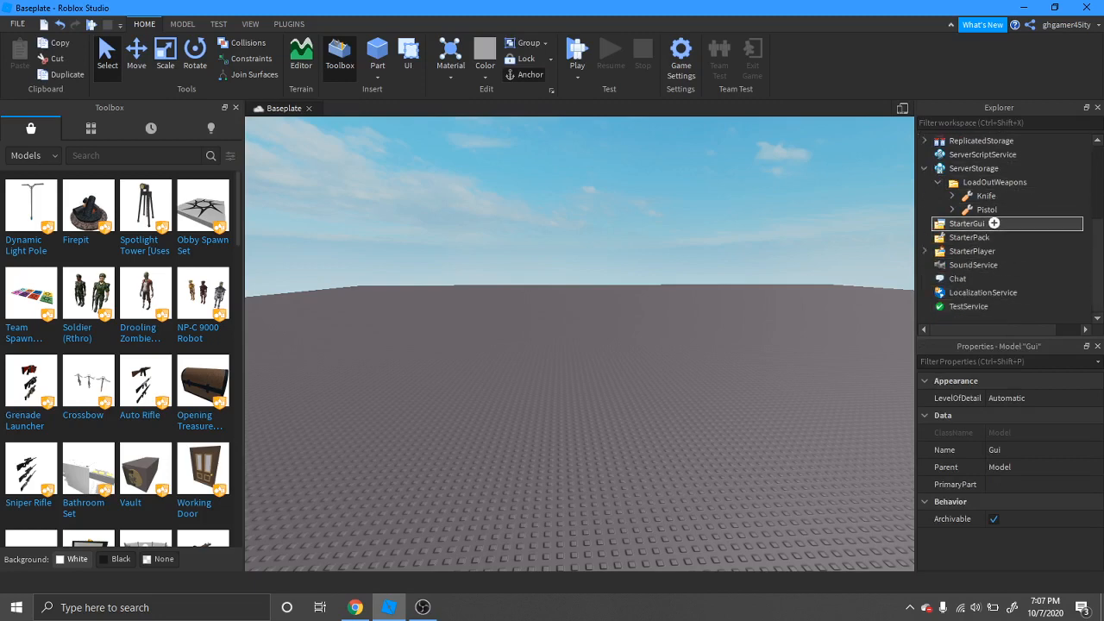
{"action": "right_click", "coordinate": [980, 224]}
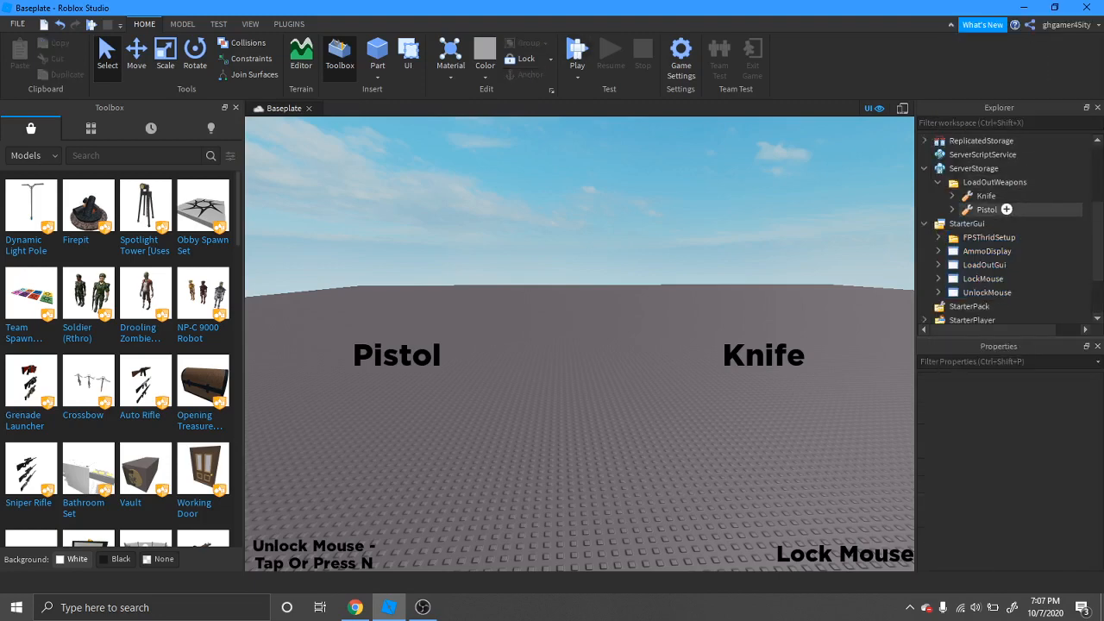
Inspect the Knife contents and move the Hole part into ReplicatedStorage.
{"action": "left_click", "coordinate": [987, 209]}
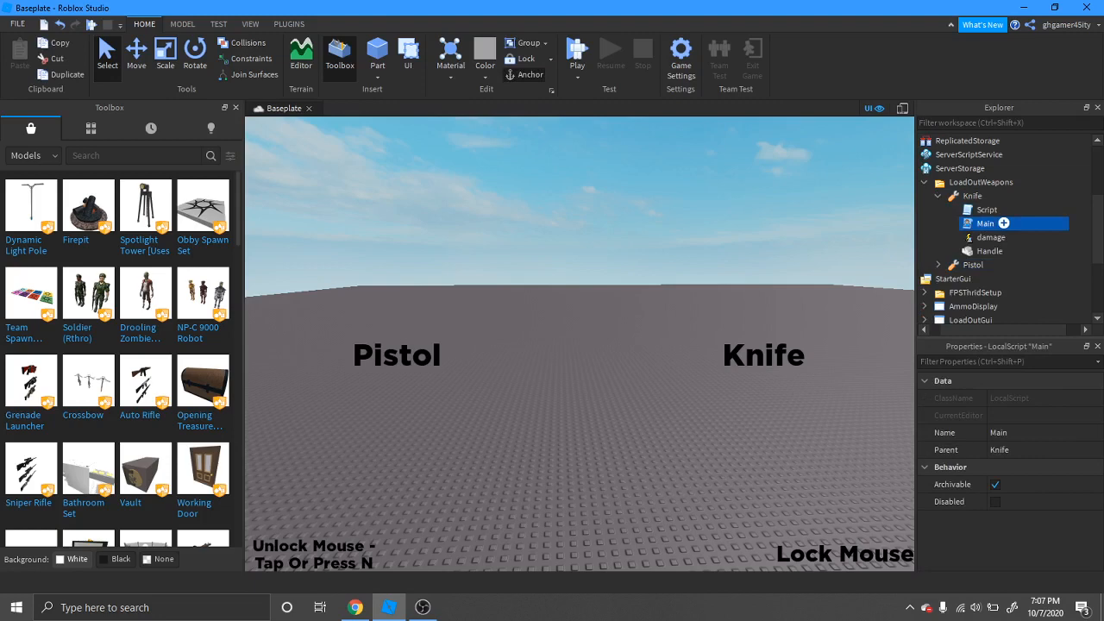
{"action": "double_click", "coordinate": [985, 225]}
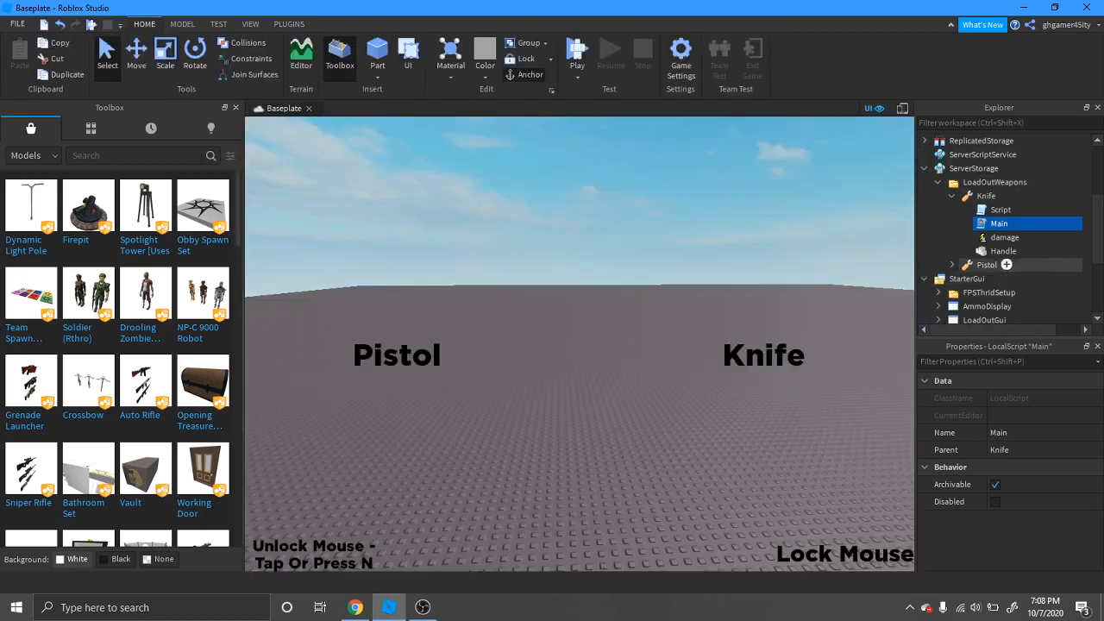
{"action": "left_click", "coordinate": [938, 183]}
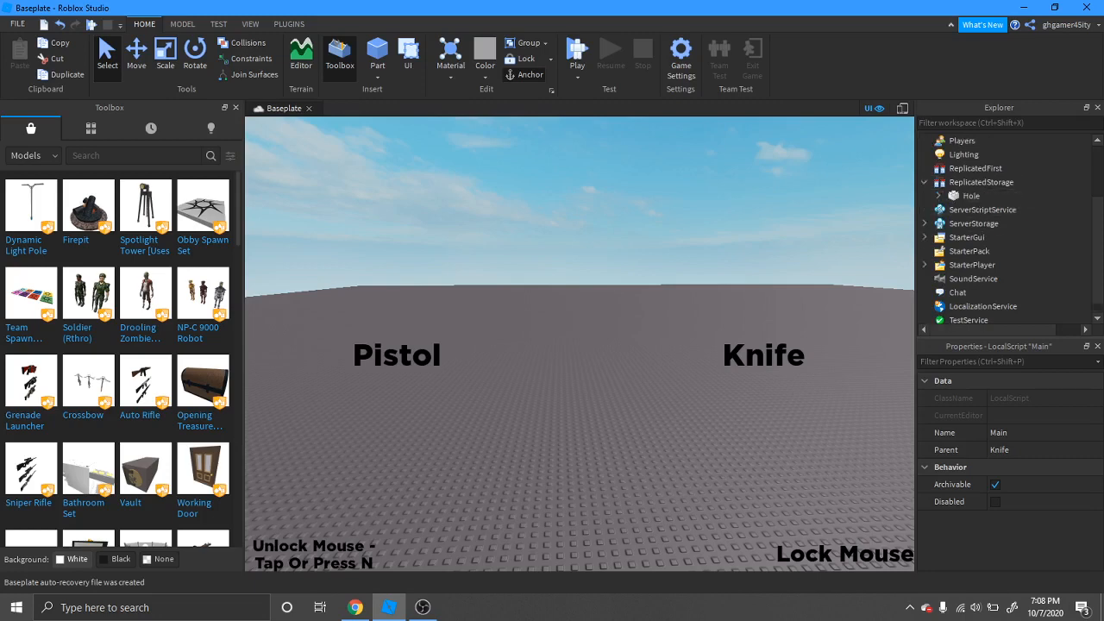
Delete the leftover empty Model from Workspace and reveal LoadOutWeapons in ServerStorage.
{"action": "left_click", "coordinate": [924, 141]}
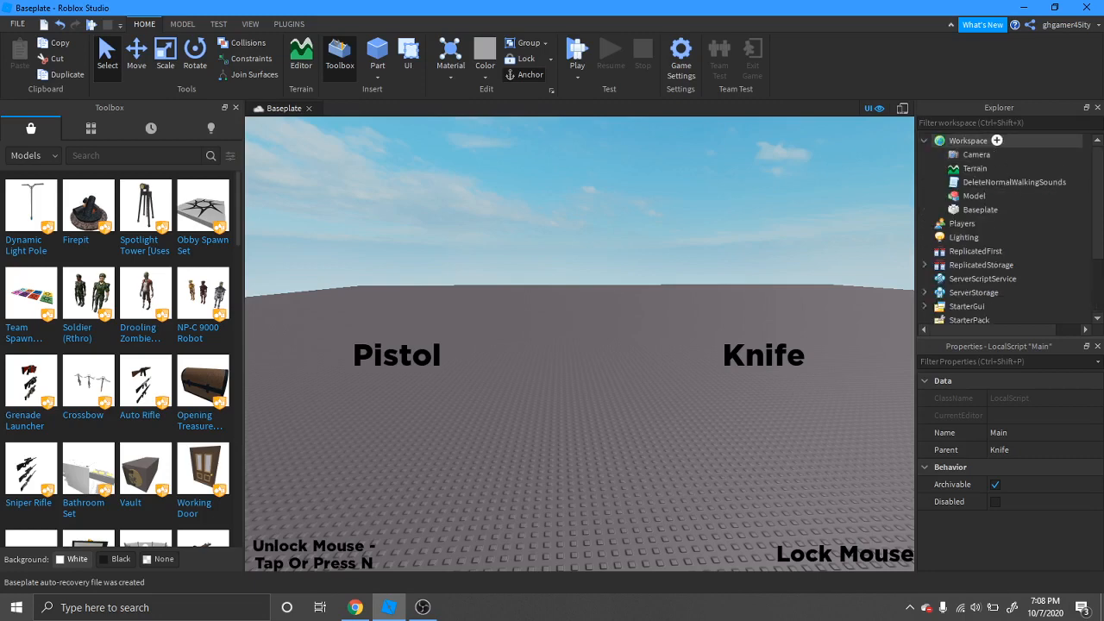
{"action": "left_click", "coordinate": [975, 197]}
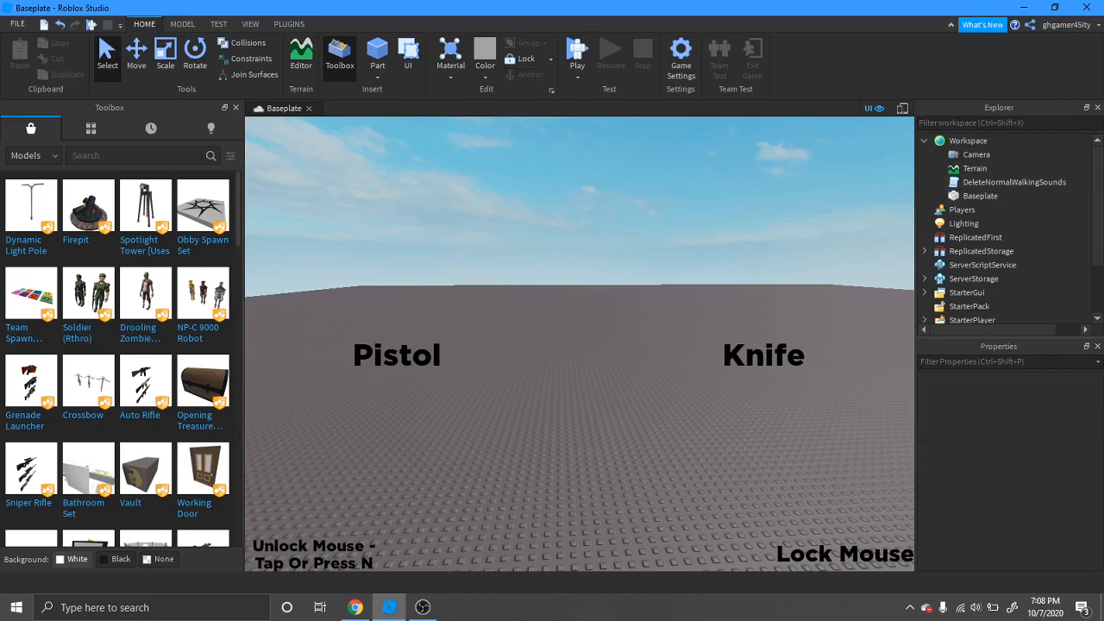
{"action": "left_click", "coordinate": [924, 279]}
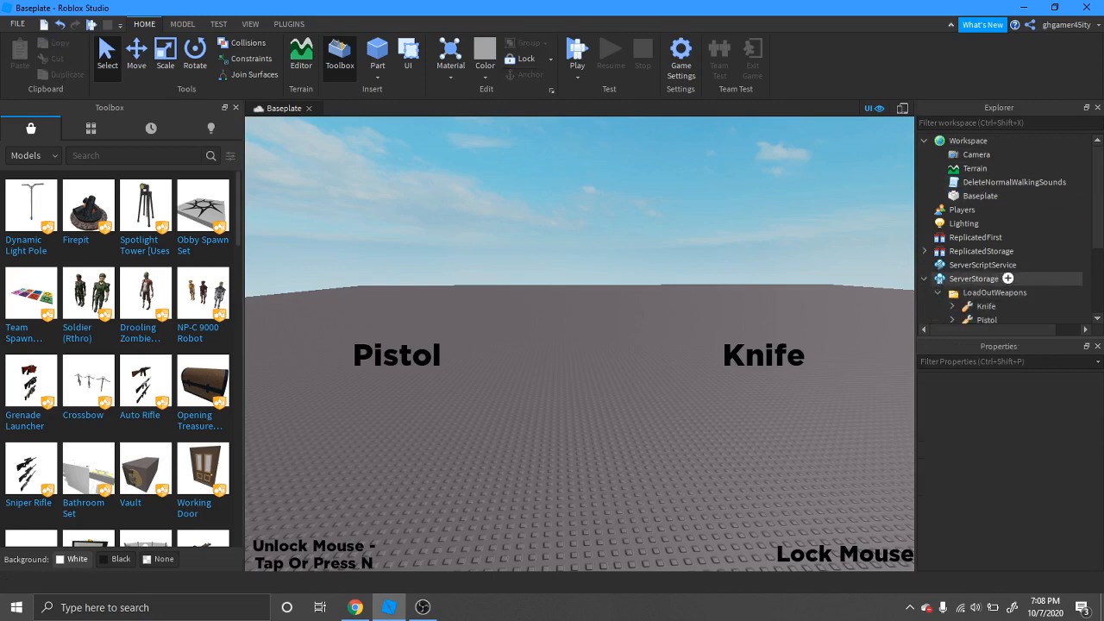
{"action": "left_click", "coordinate": [993, 209]}
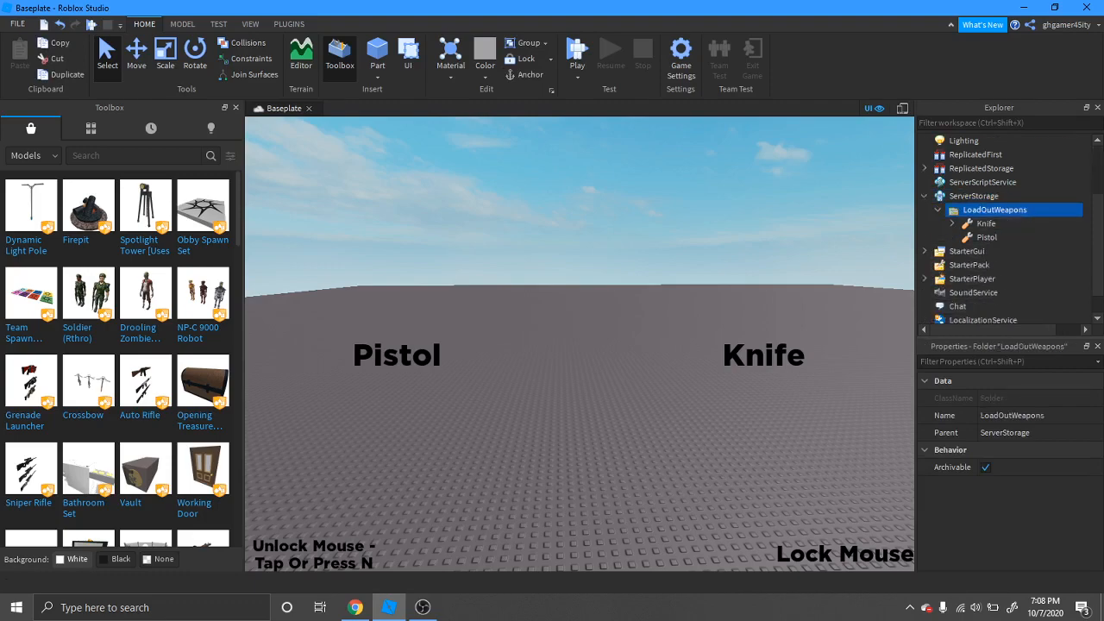
Open the Pistol's Main script and read through its shoot, reload and input handling code.
{"action": "double_click", "coordinate": [1000, 265]}
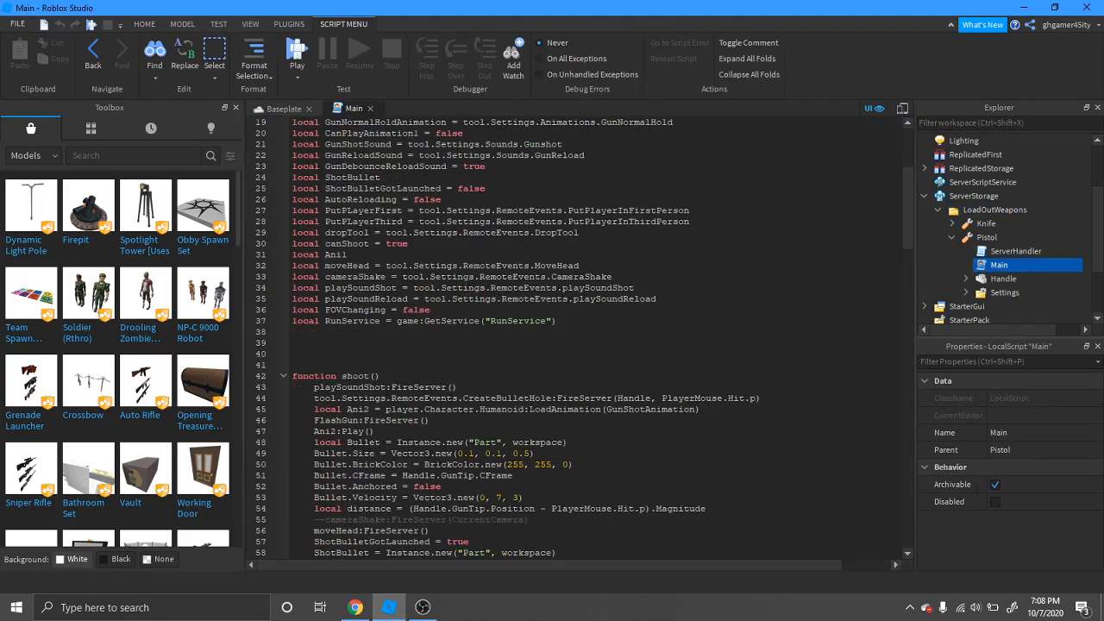
{"action": "scroll", "scroll_direction": "down", "scroll_amount": 3}
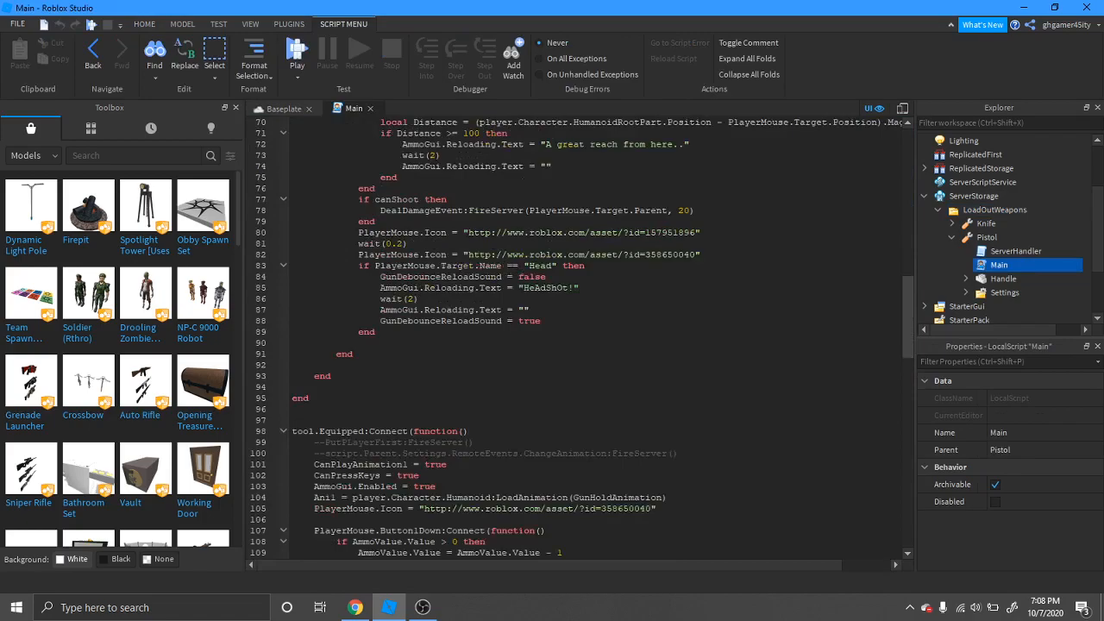
{"action": "scroll", "scroll_direction": "down", "scroll_amount": 3}
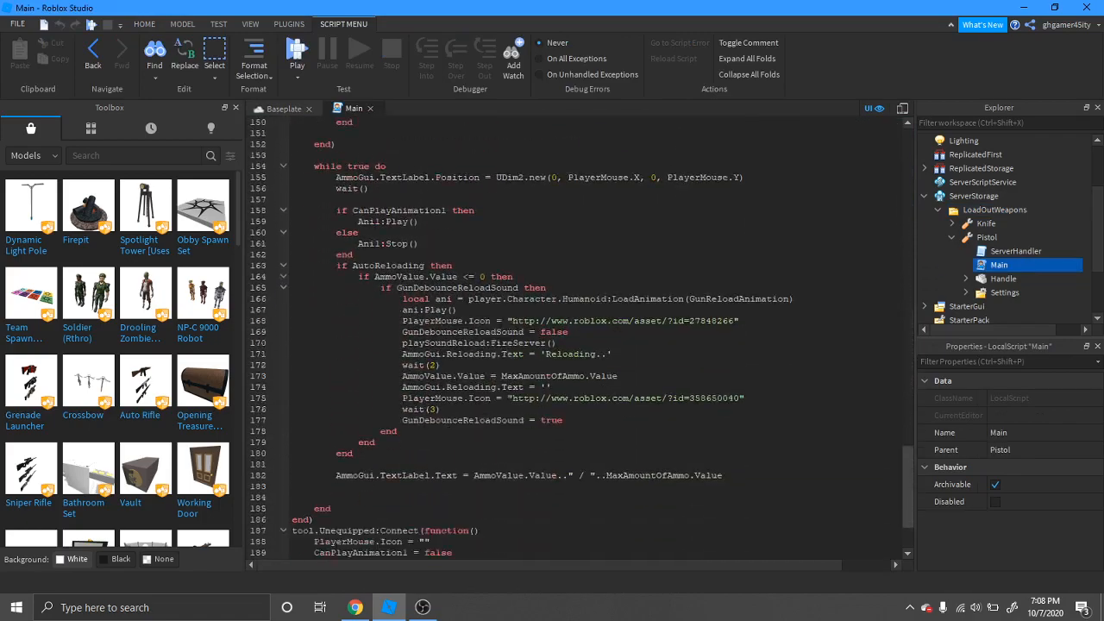
{"action": "scroll", "scroll_direction": "up", "scroll_amount": 3}
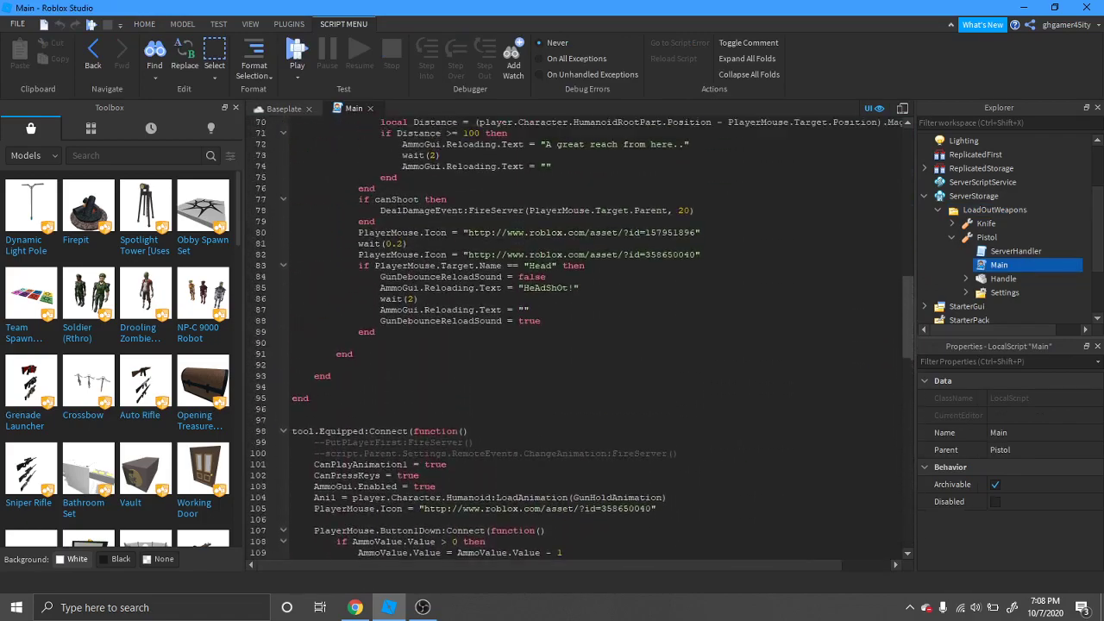
{"action": "scroll", "scroll_direction": "down", "scroll_amount": 3}
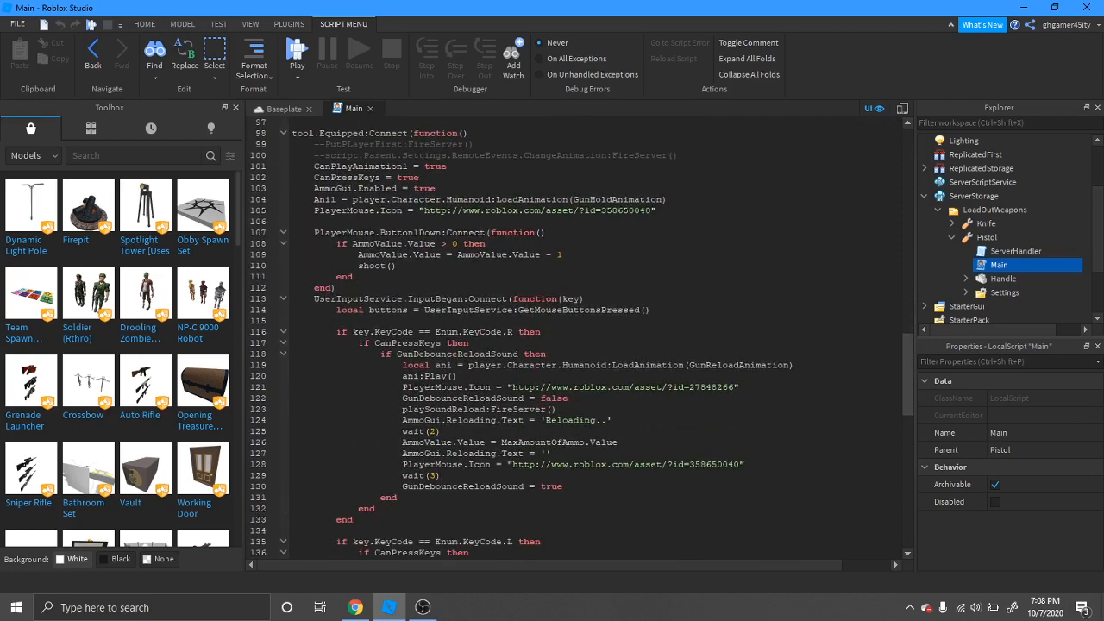
{"action": "scroll", "scroll_direction": "up", "scroll_amount": 3}
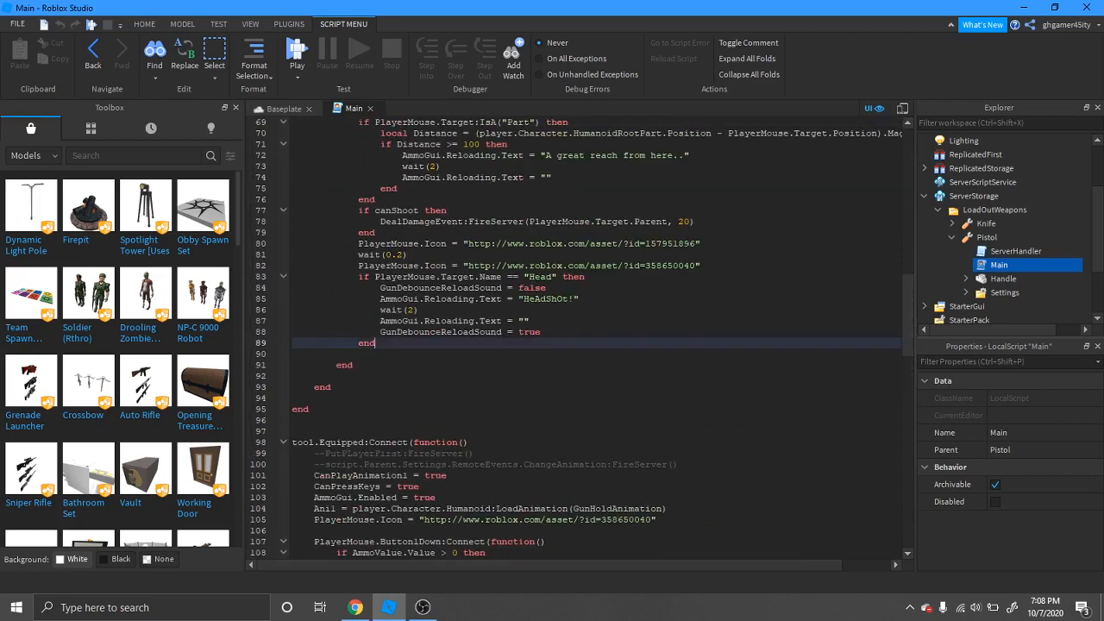
{"action": "scroll", "scroll_direction": "up", "scroll_amount": 3}
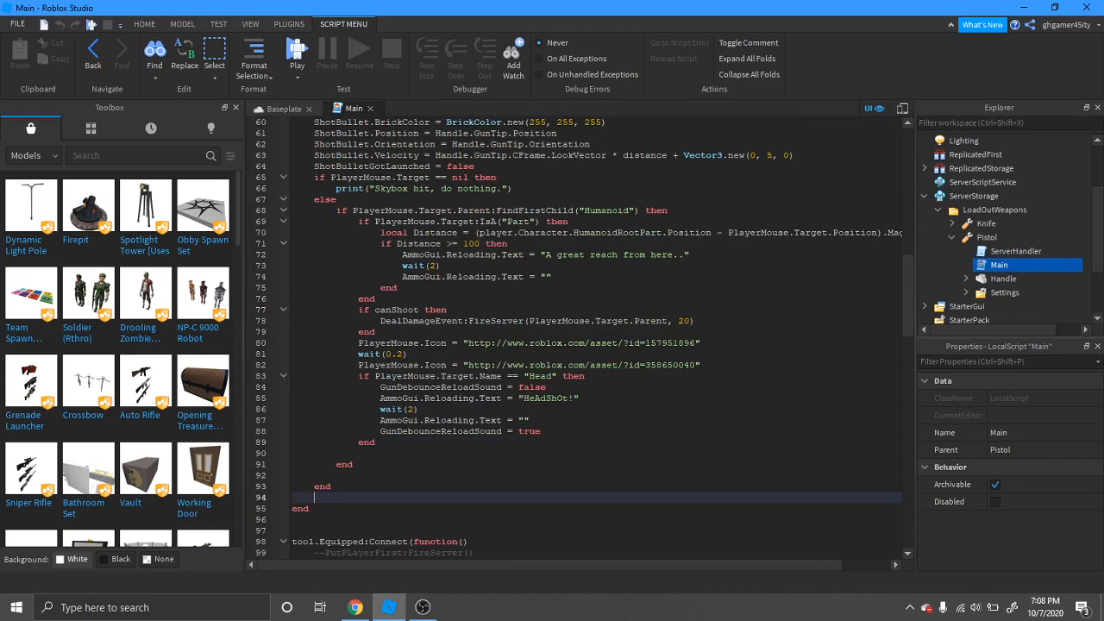
{"action": "scroll", "scroll_direction": "up", "scroll_amount": 3}
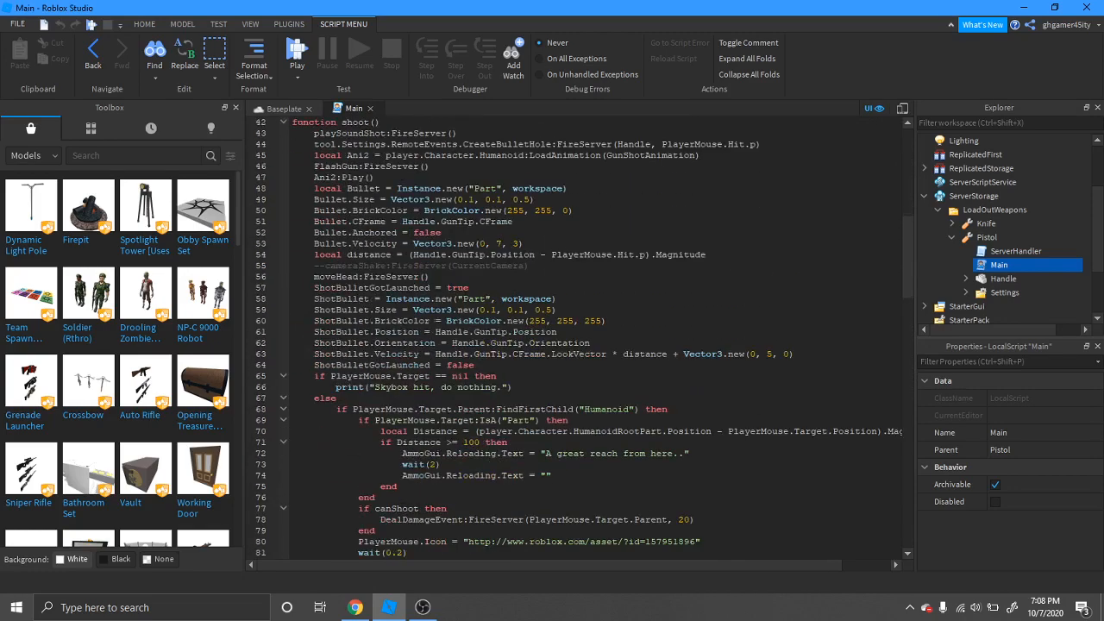
{"action": "scroll", "scroll_direction": "down", "scroll_amount": 3}
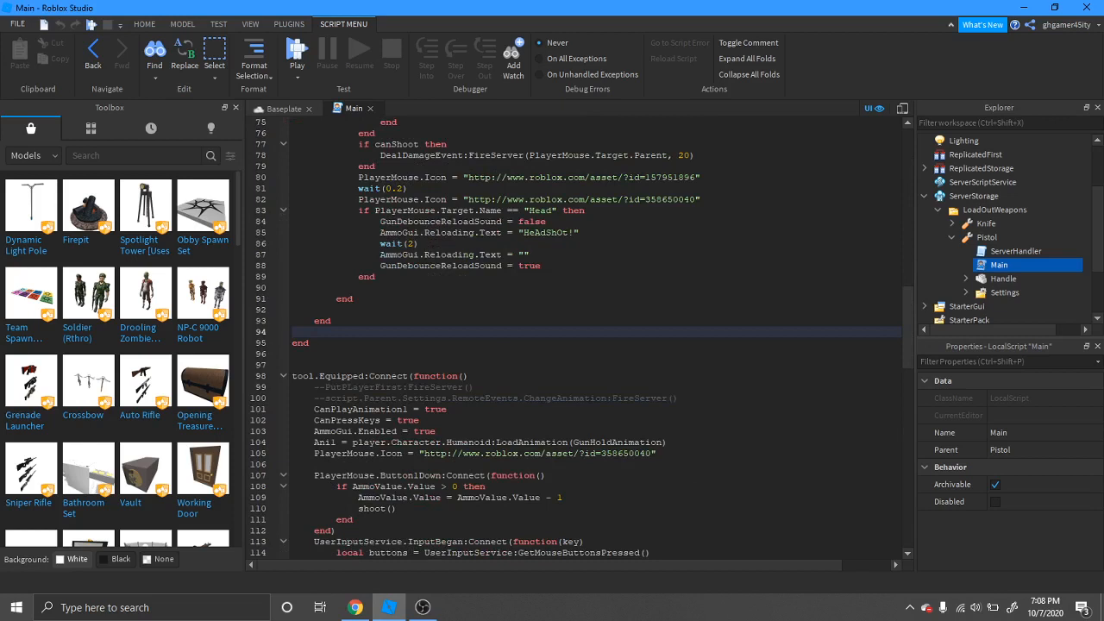
Type 'player.Chara' into the script and back out the edit.
{"action": "type", "text": "player.C"}
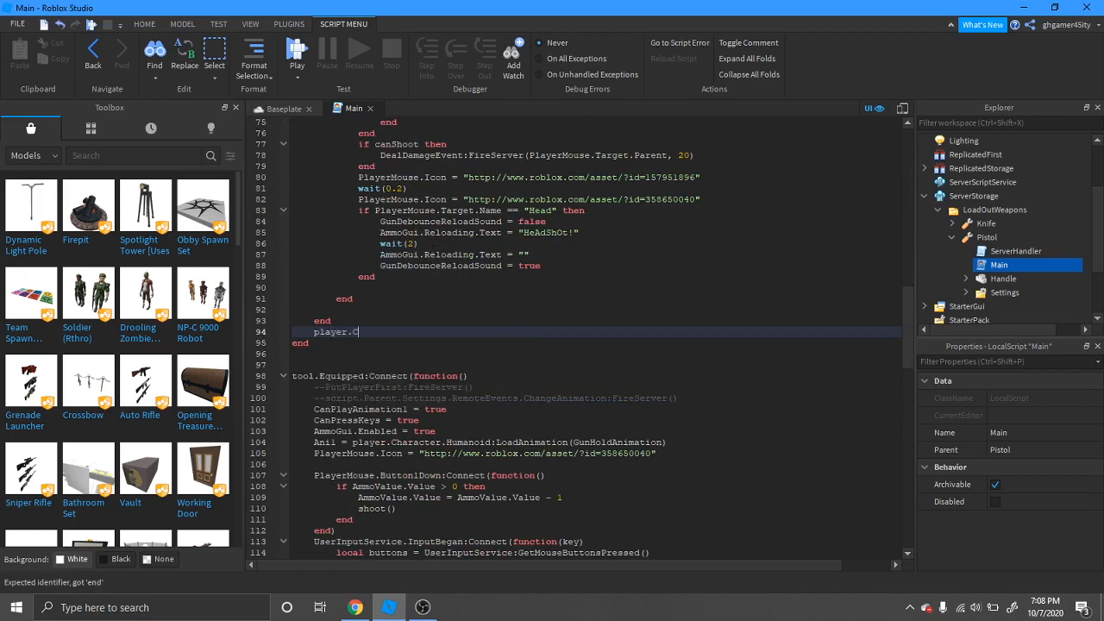
{"action": "type", "text": "hara"}
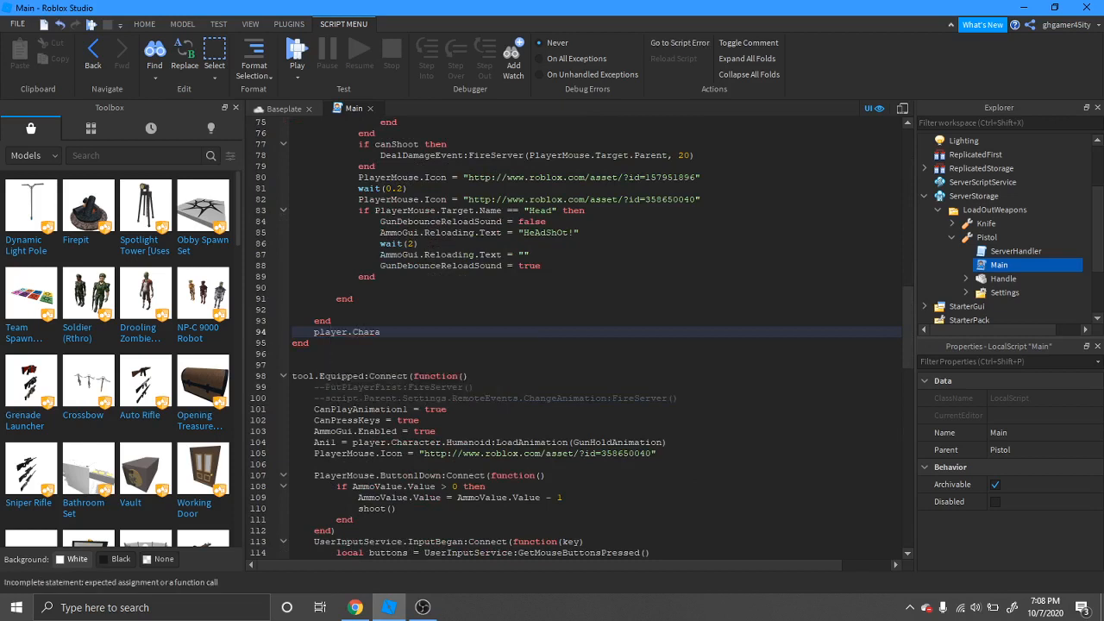
{"action": "key", "text": "BackSpace"}
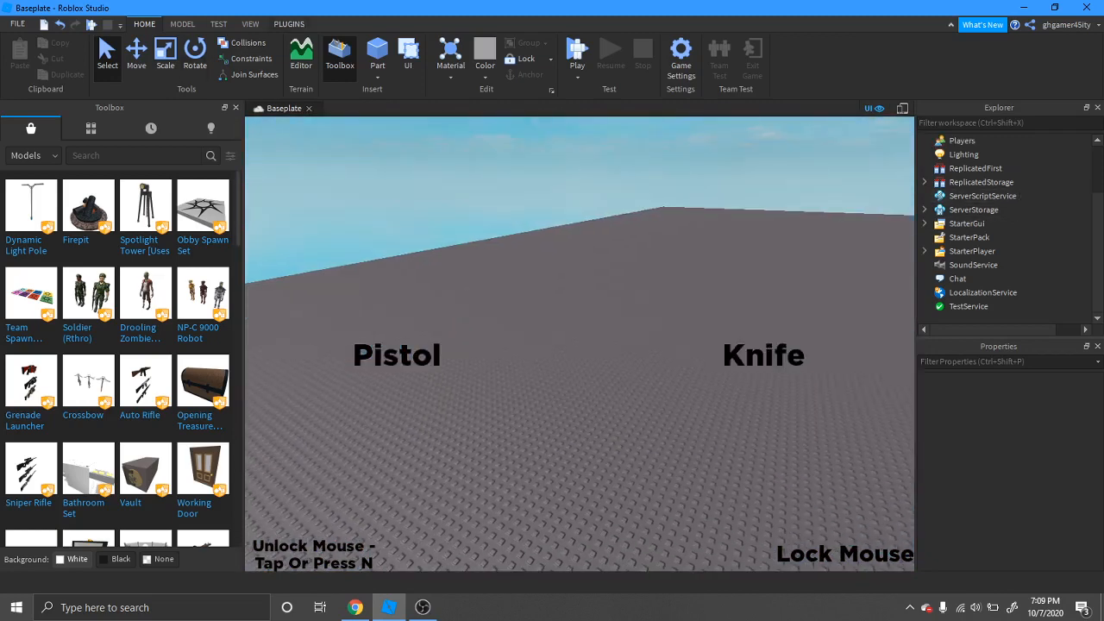
Show the PLUGINS ribbon tools with the script closed and the baseplate visible.
{"action": "left_click", "coordinate": [289, 25]}
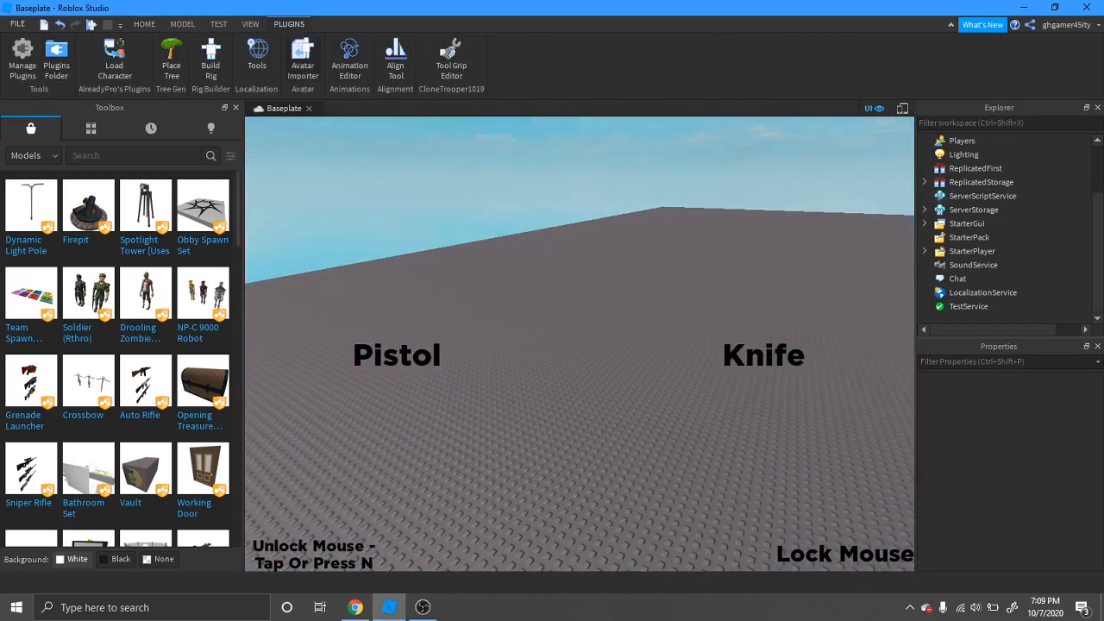